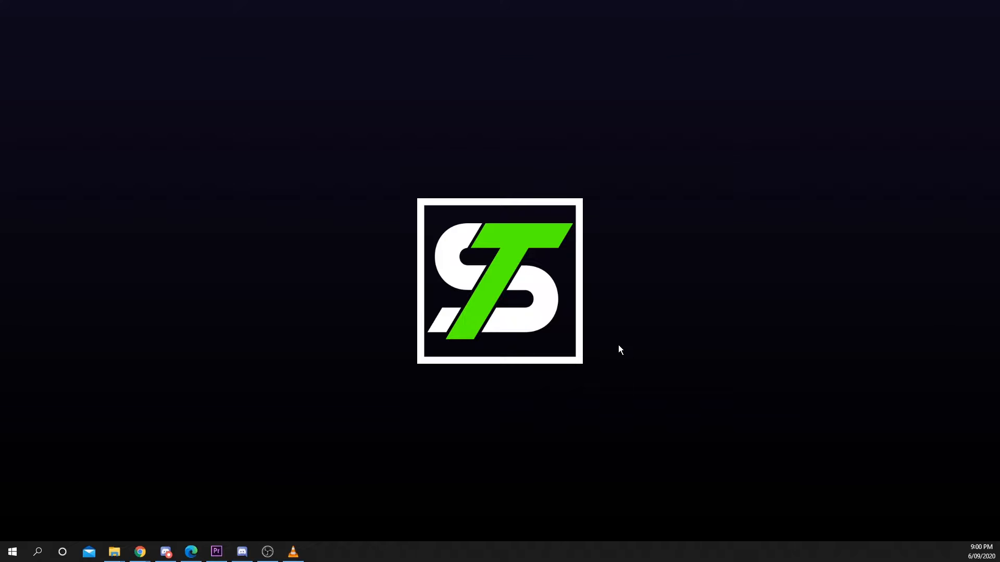
pyautogui.moveTo(615, 354)
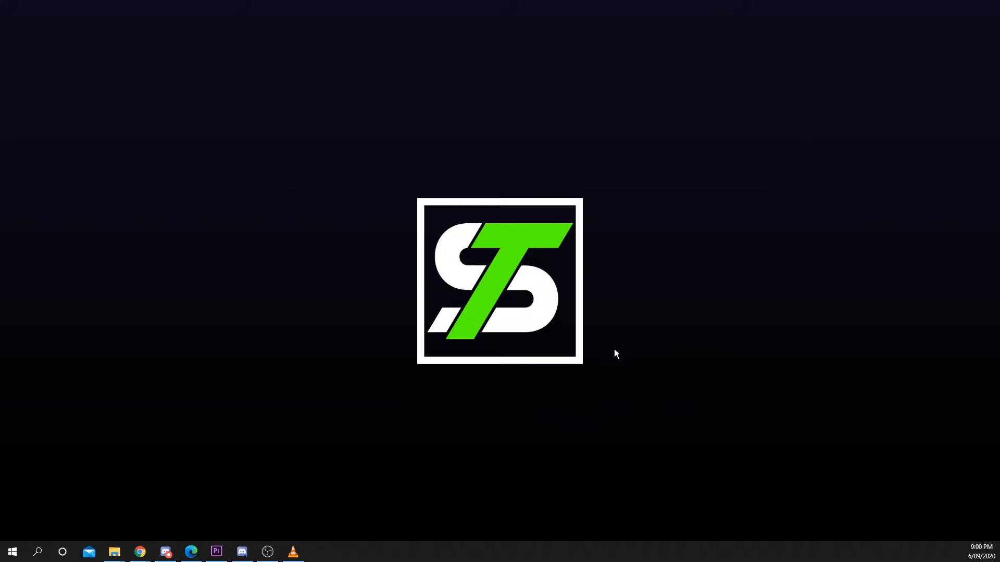
pyautogui.moveTo(304, 479)
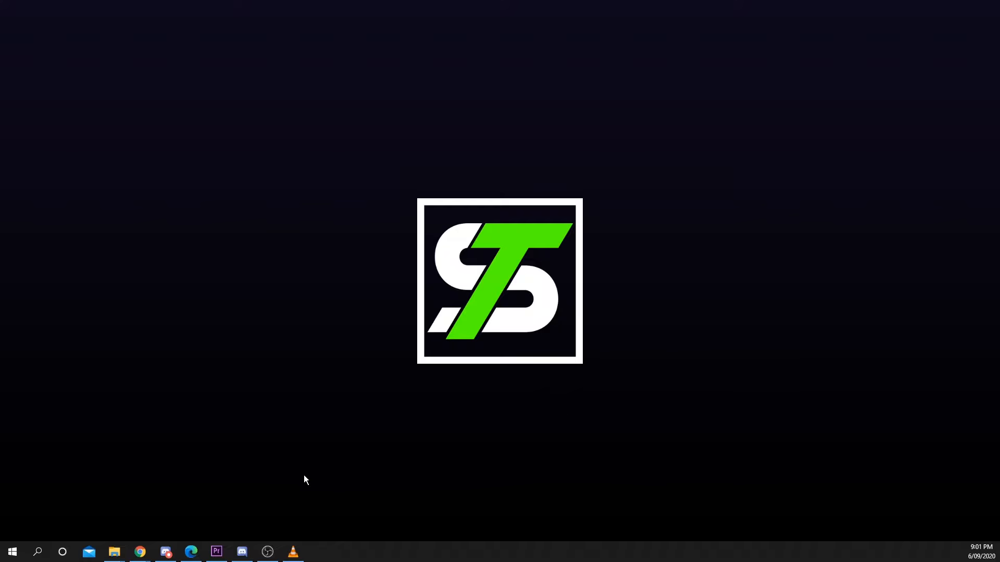
pyautogui.moveTo(304, 483)
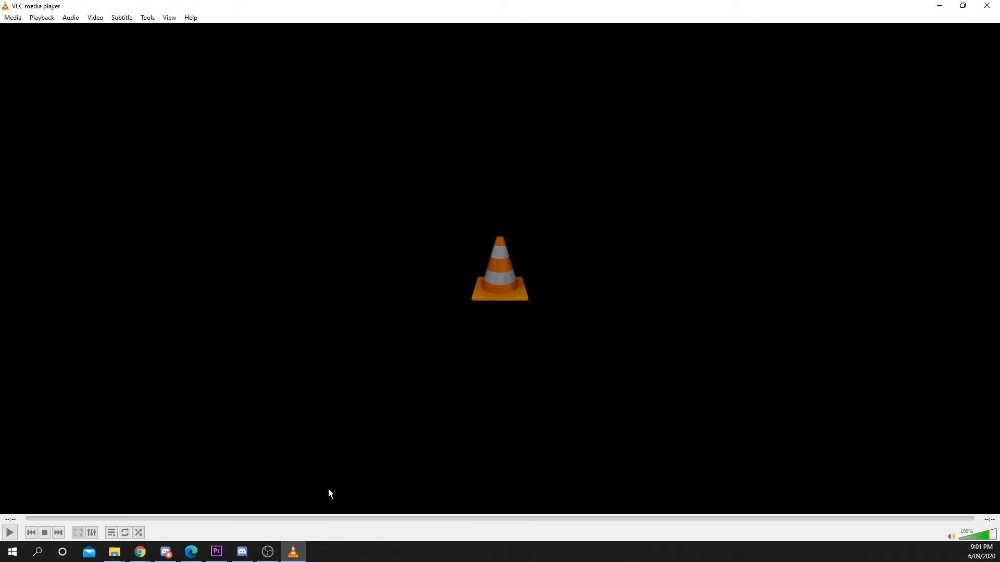
# Add Example TS.ts as the source file in Convert / Save and continue to conversion settings
pyautogui.click(12, 18)
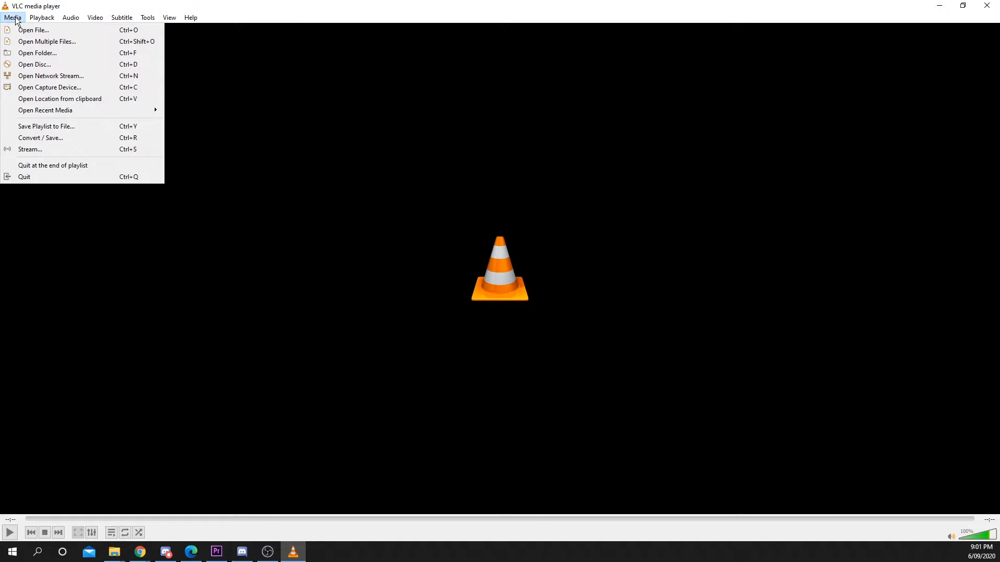
pyautogui.moveTo(40, 138)
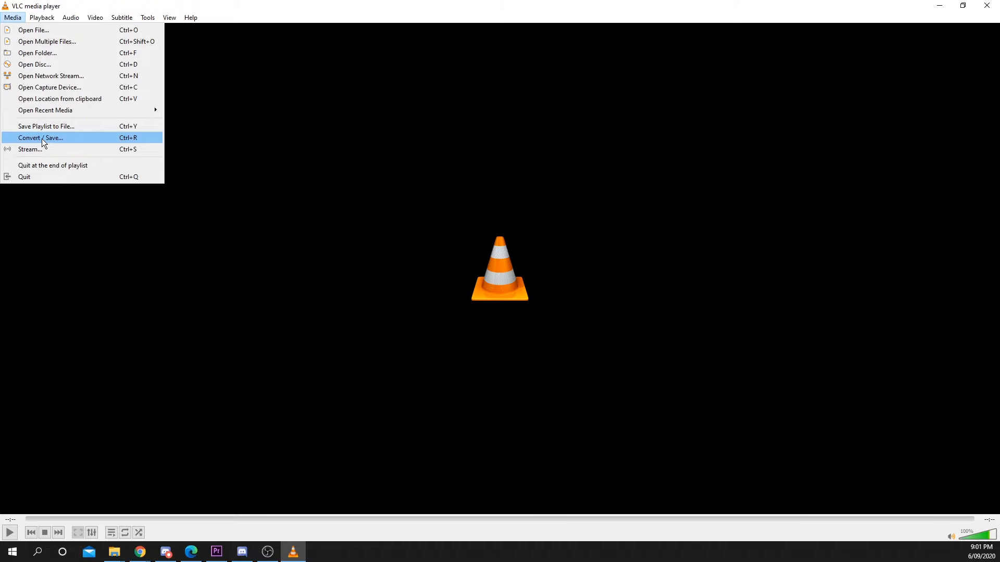
pyautogui.click(40, 137)
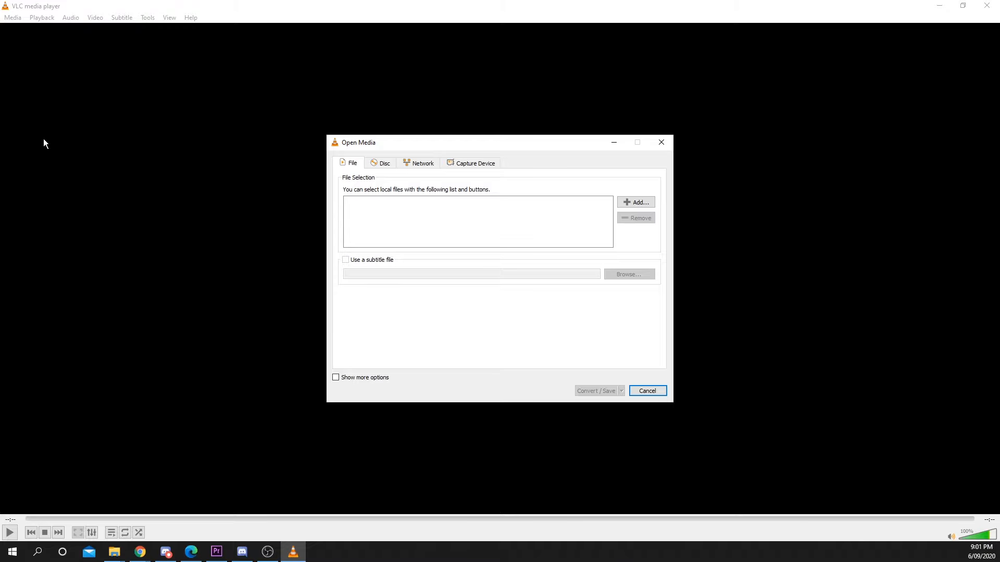
pyautogui.click(639, 202)
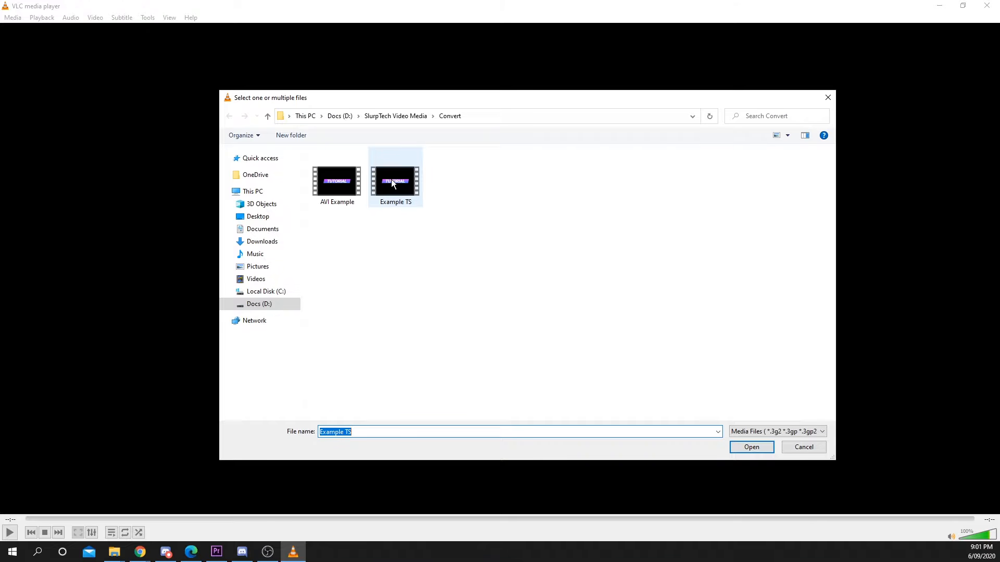
pyautogui.click(750, 447)
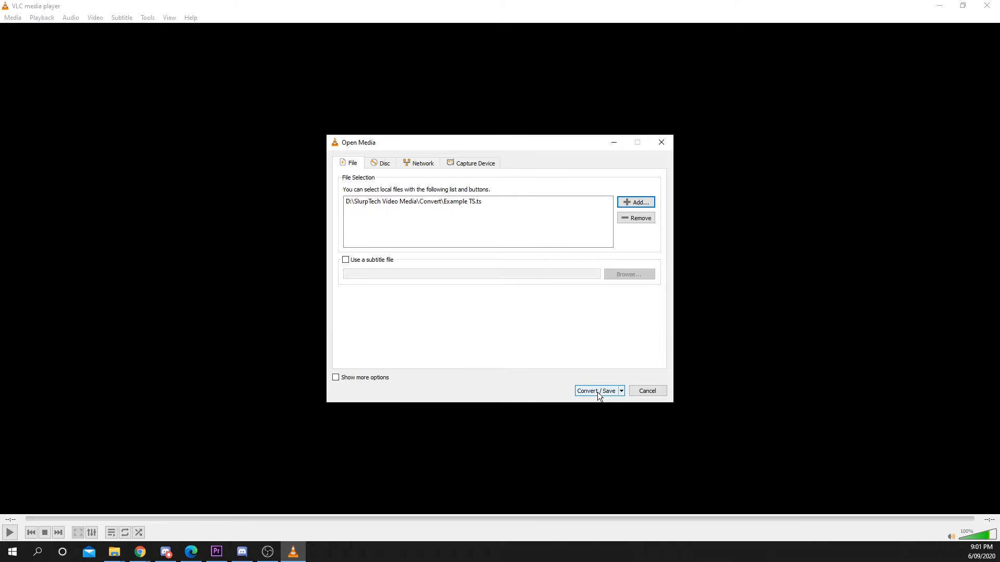
pyautogui.click(594, 391)
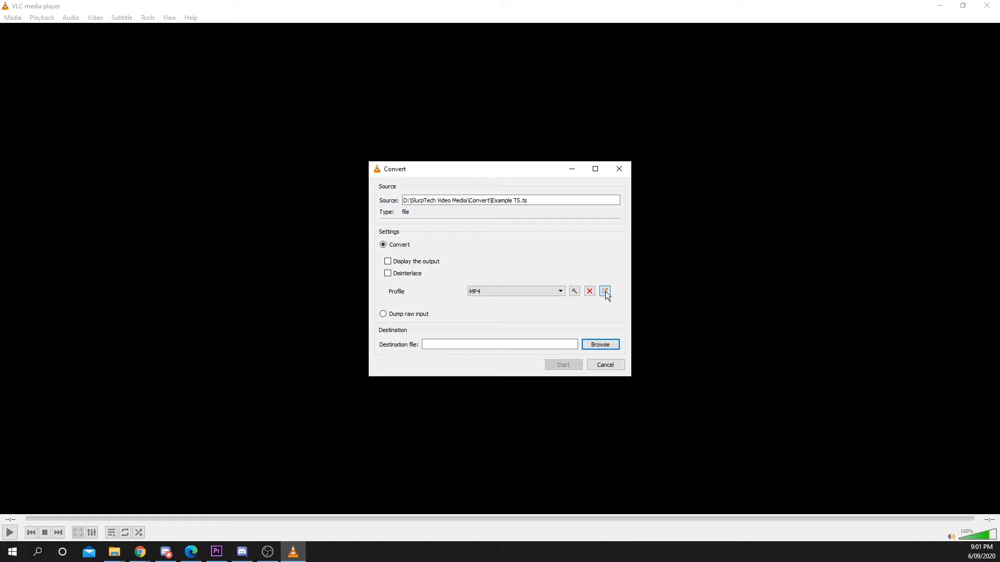
pyautogui.moveTo(604, 291)
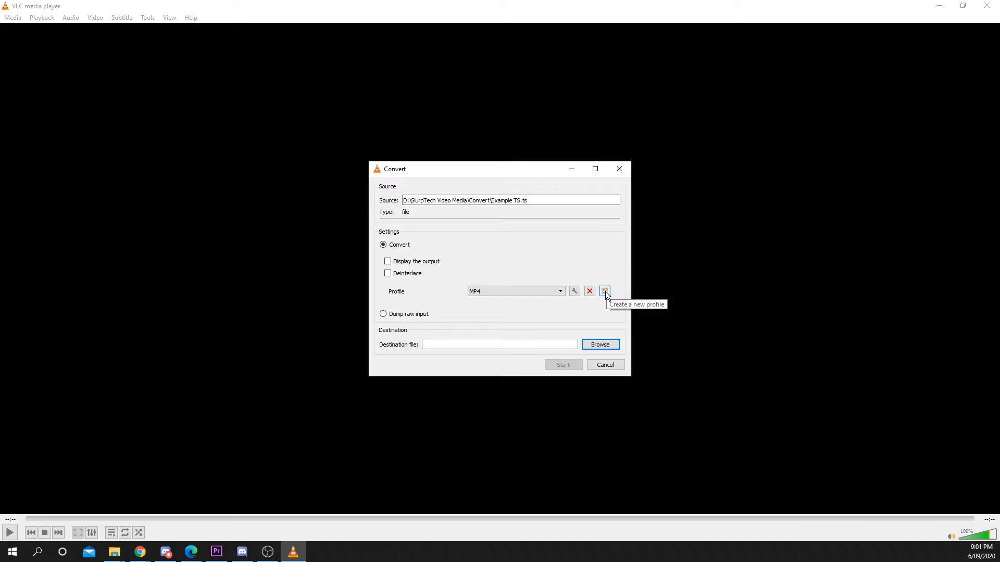
# Start a new profile with MP4/MOV encapsulation and show its video codec settings
pyautogui.click(604, 292)
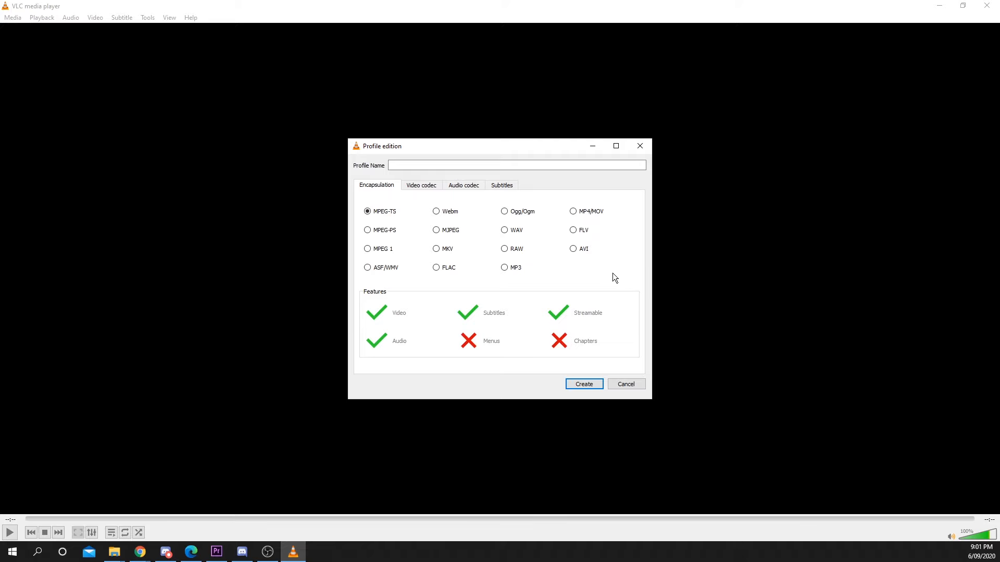
pyautogui.click(573, 211)
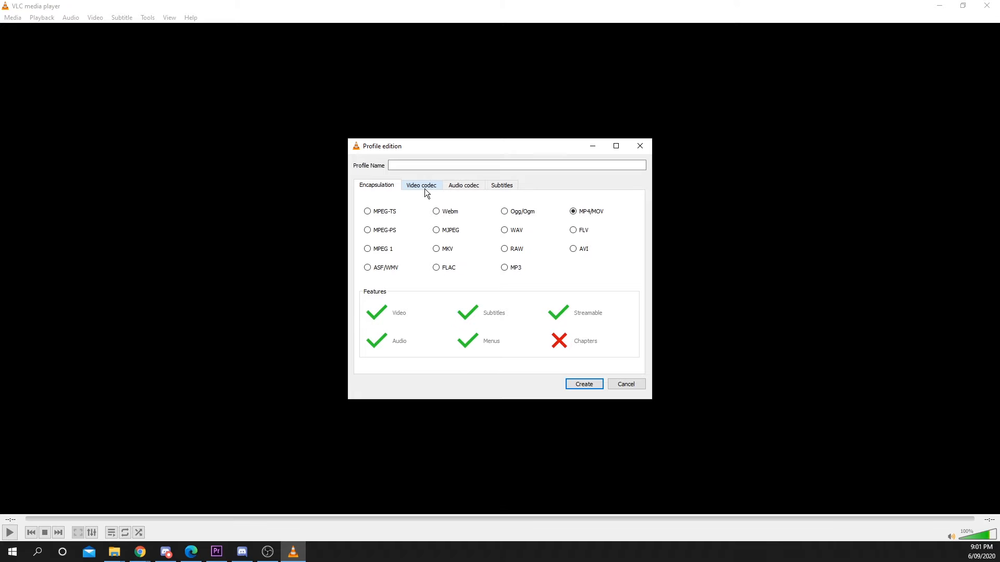
pyautogui.click(420, 185)
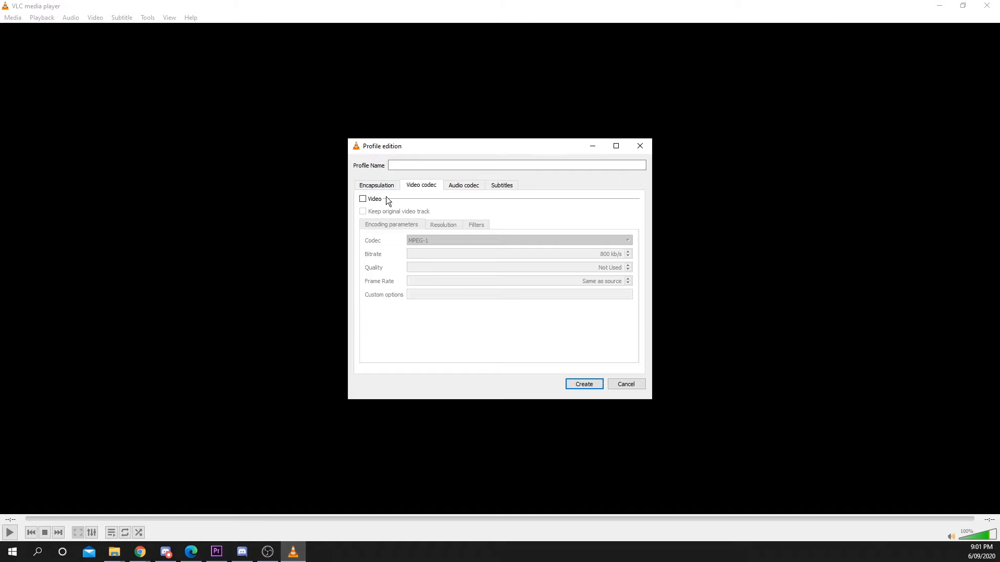
# Enable H-264 video with bitrate Not Used and create the profile as 'MP4 New'
pyautogui.click(362, 198)
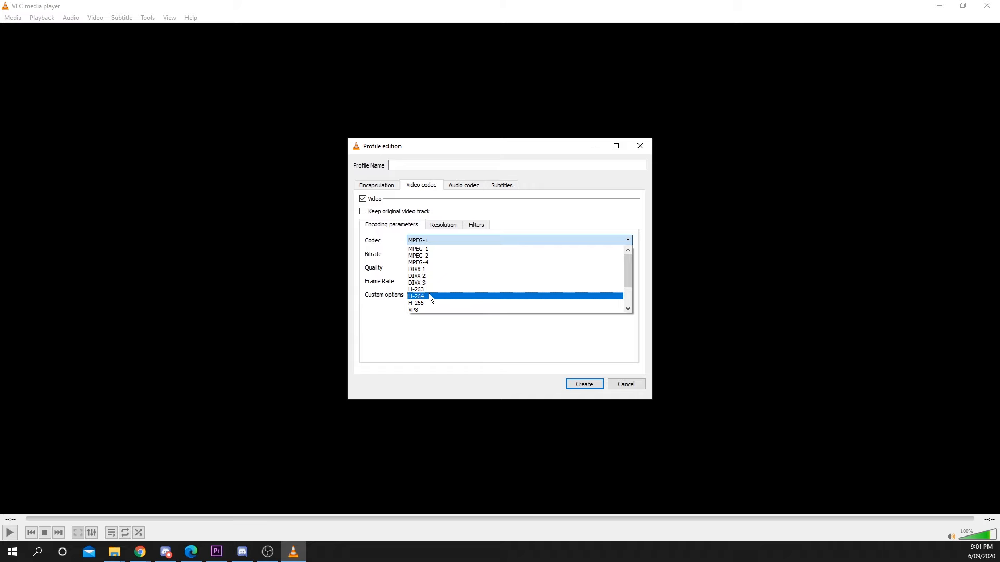
pyautogui.click(416, 296)
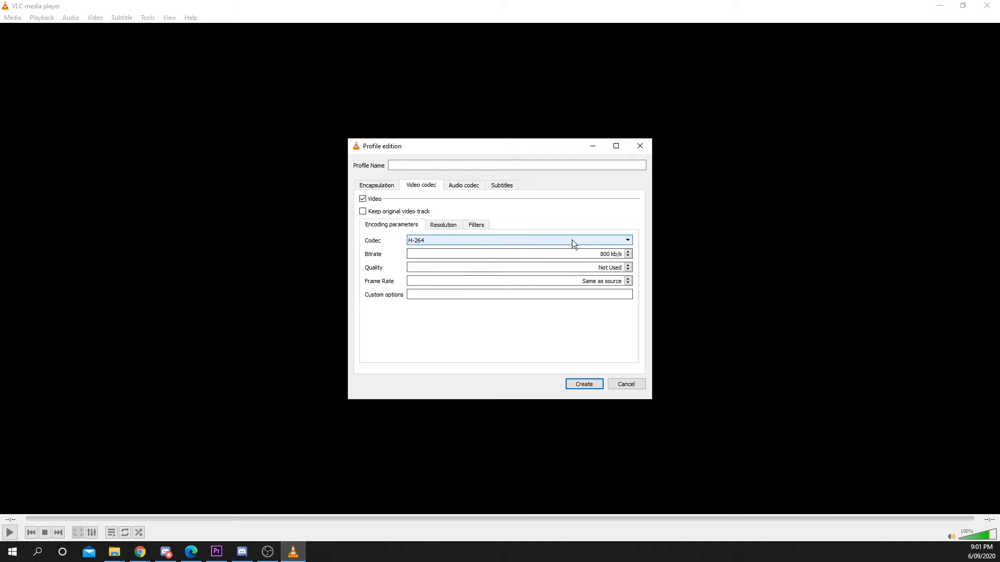
pyautogui.click(517, 253)
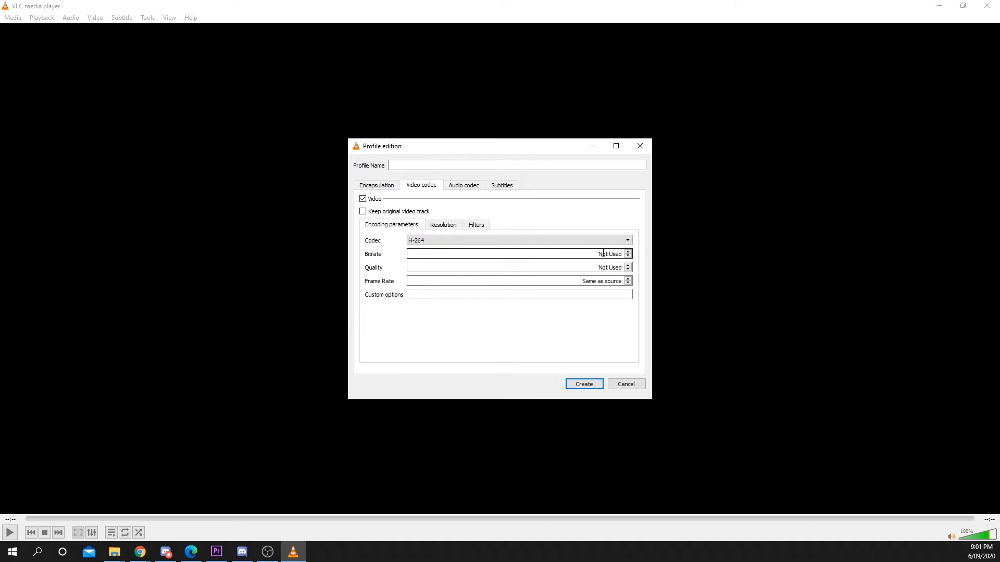
pyautogui.moveTo(608, 281)
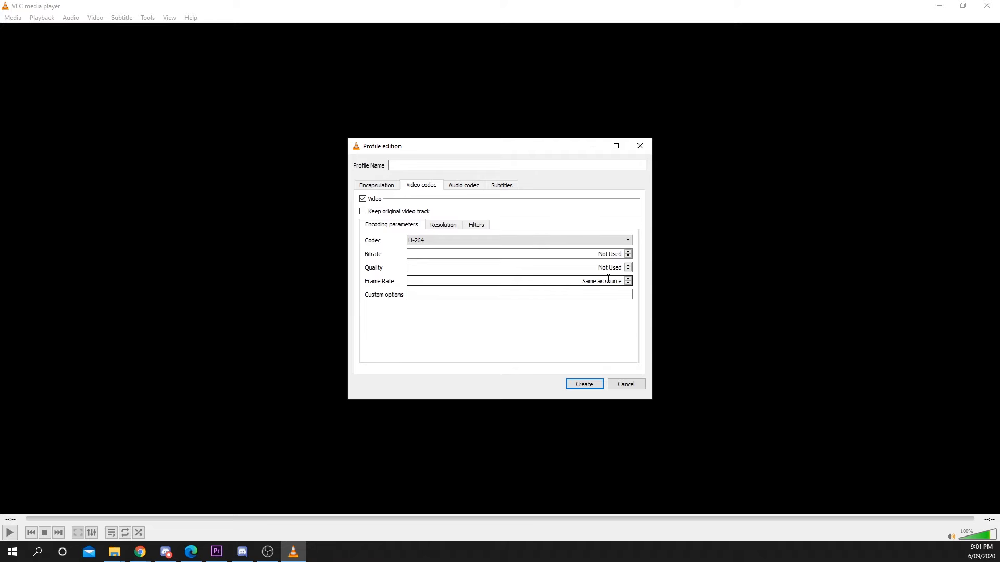
pyautogui.write('M')
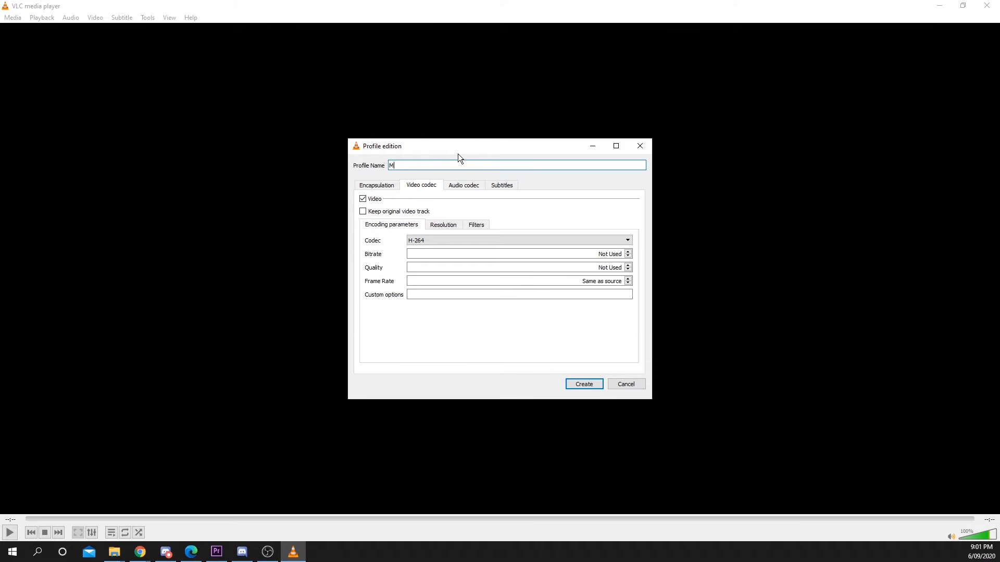
pyautogui.write('P4 New')
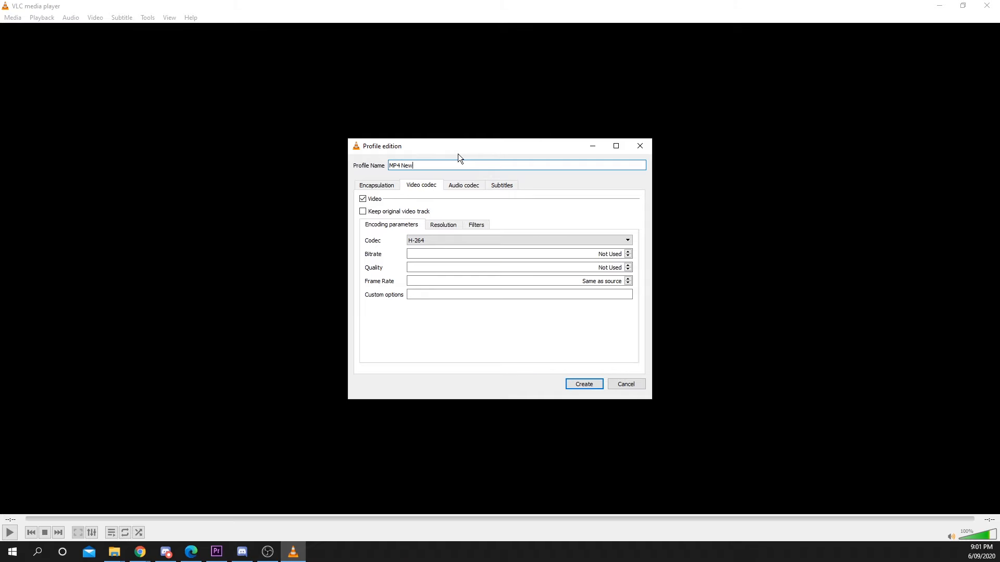
pyautogui.click(582, 383)
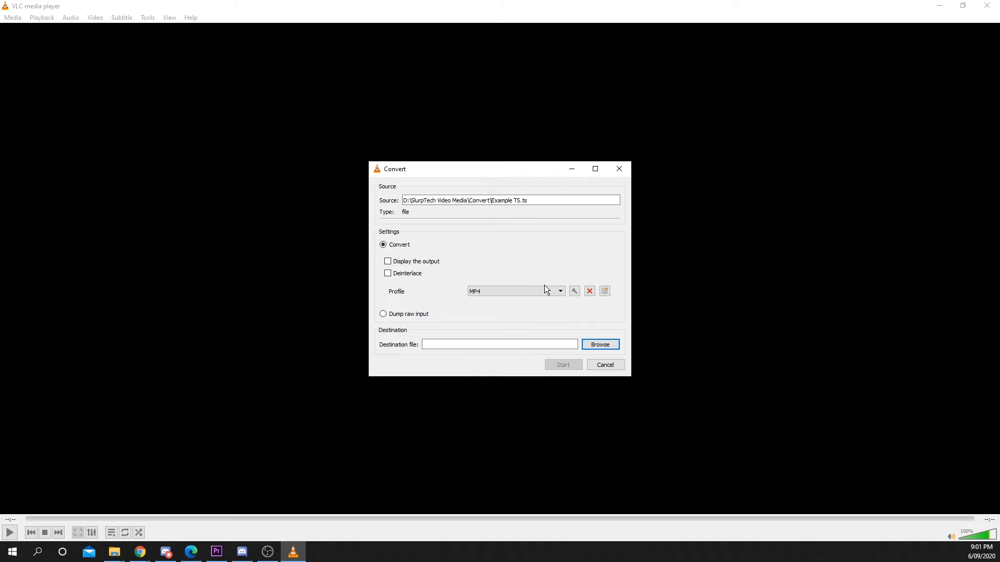
# Select MP4 New from the Profile dropdown in the Convert dialog
pyautogui.click(559, 291)
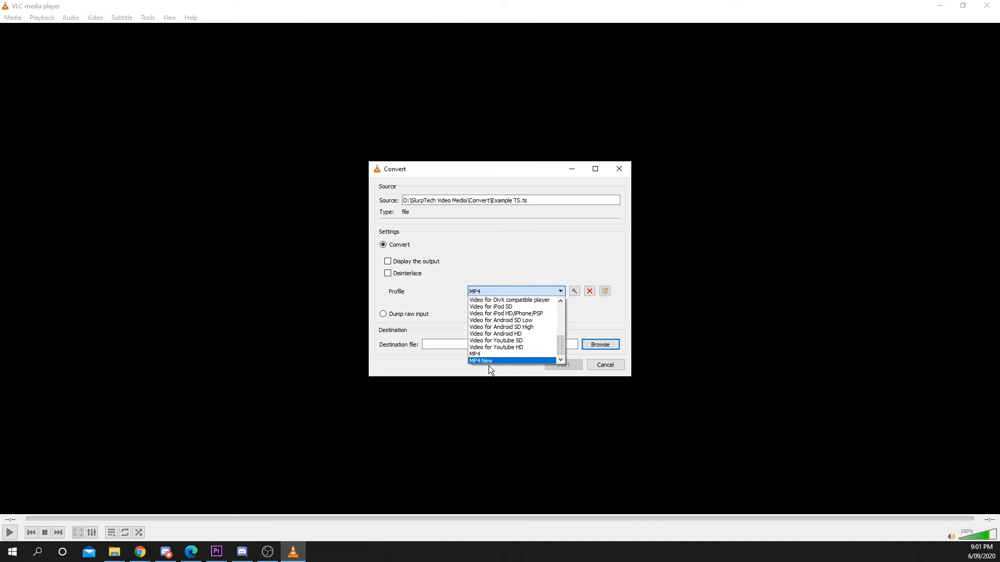
pyautogui.click(480, 361)
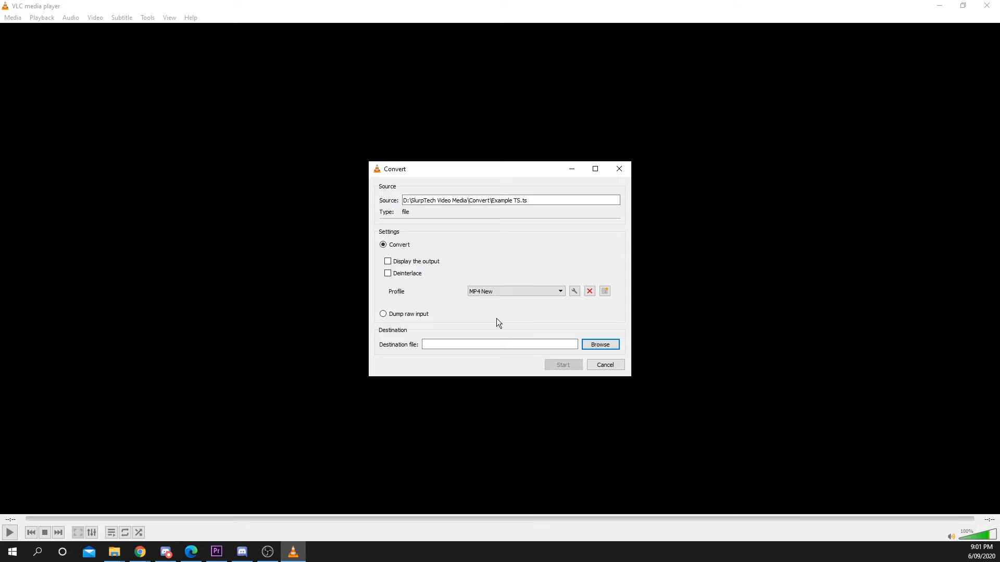
pyautogui.click(513, 291)
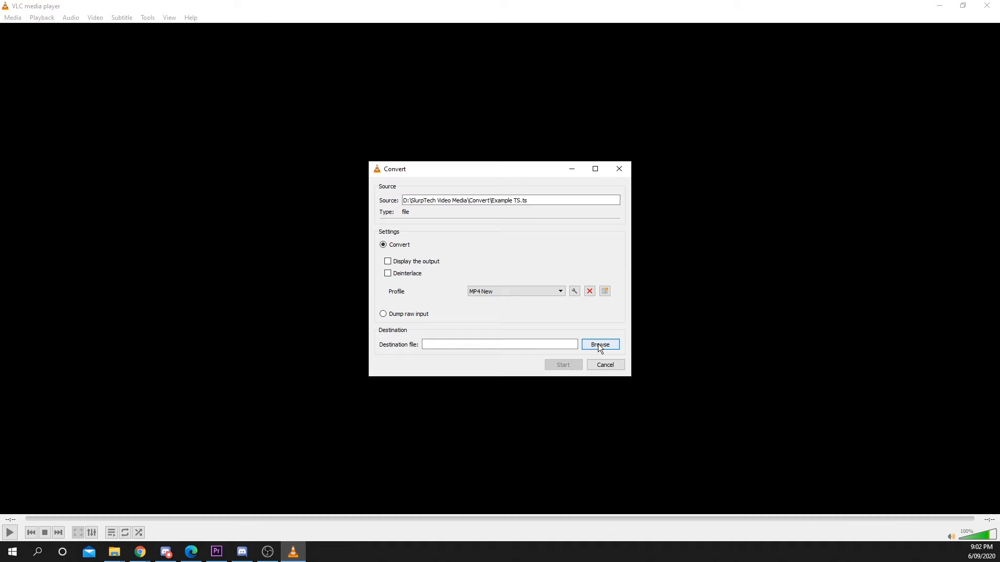
# Save the output as 'Example TS New.mp4' in the Convert folder and start converting
pyautogui.click(599, 344)
pyautogui.write('Example TS N')
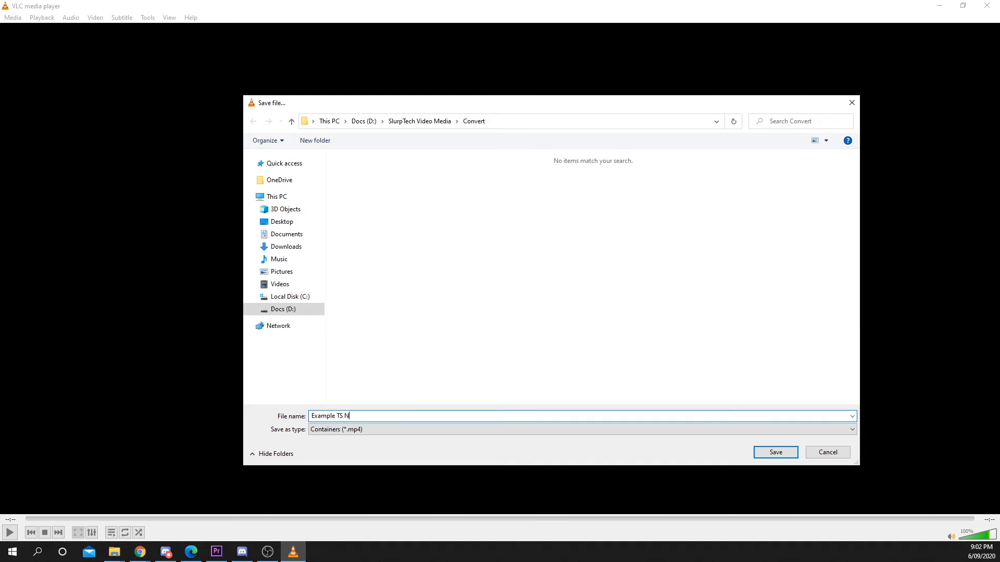
pyautogui.write('ew')
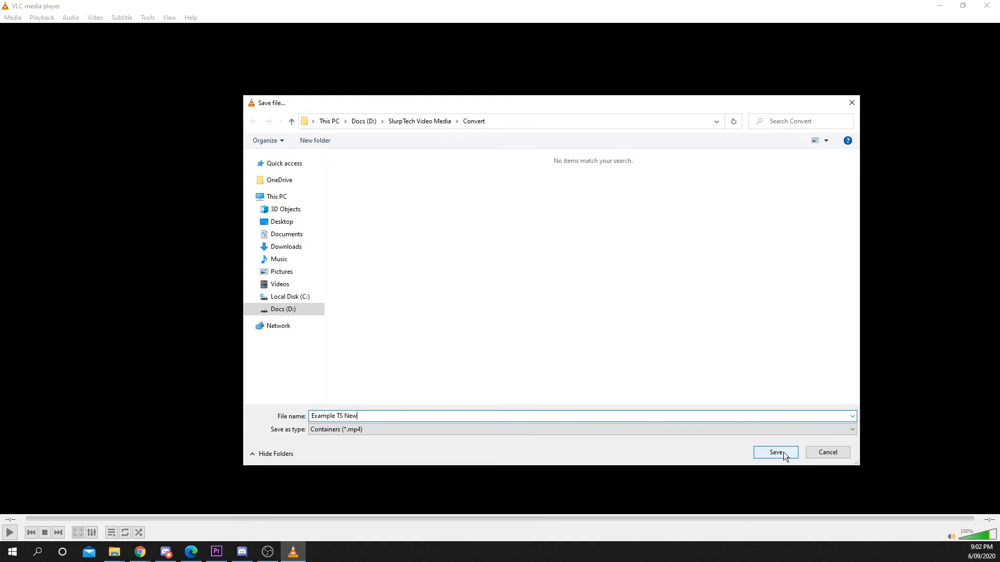
pyautogui.click(775, 452)
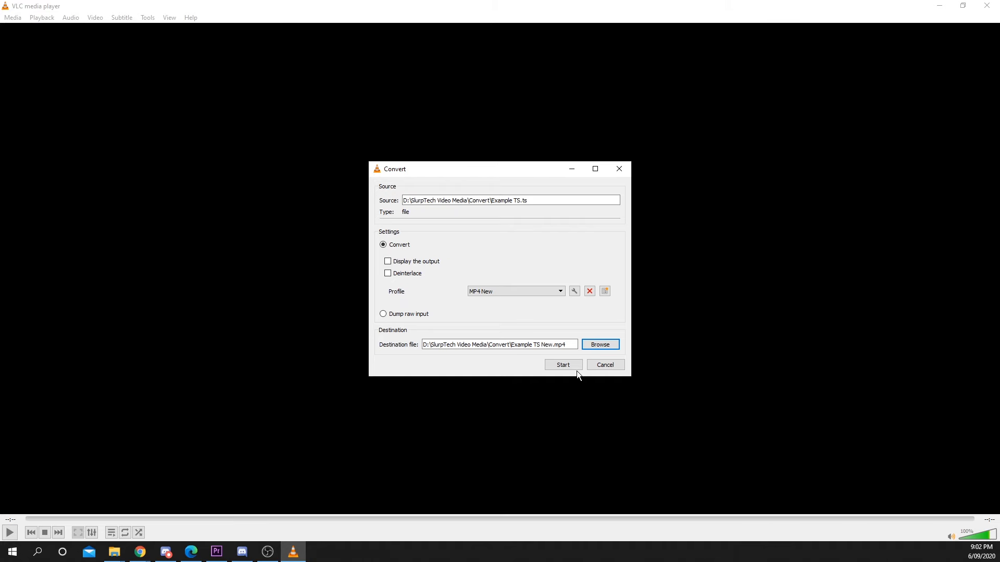
pyautogui.click(562, 365)
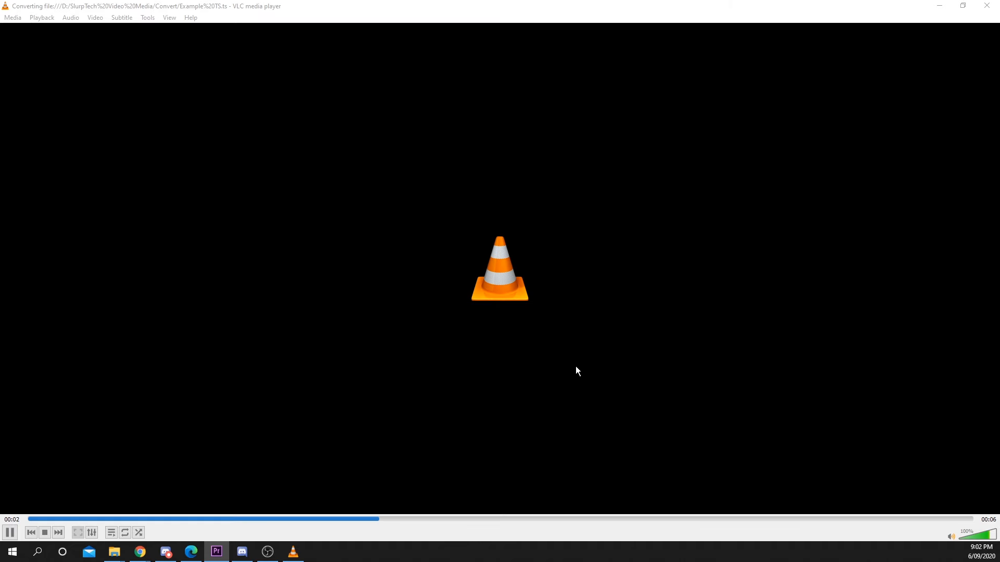